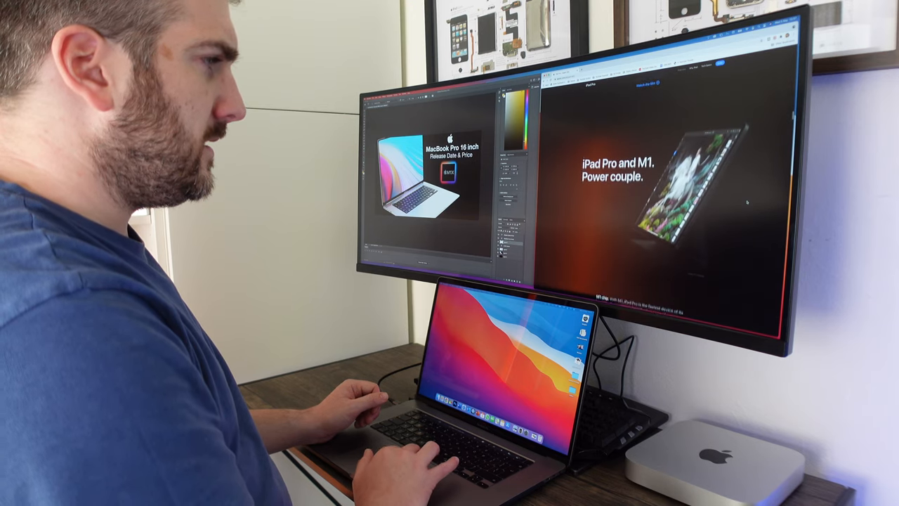
scroll("down", 3)
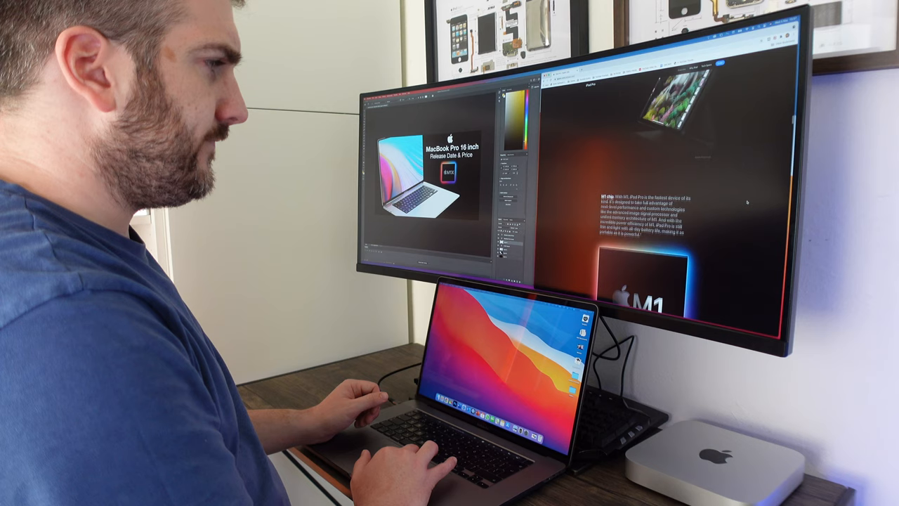
scroll("down", 3)
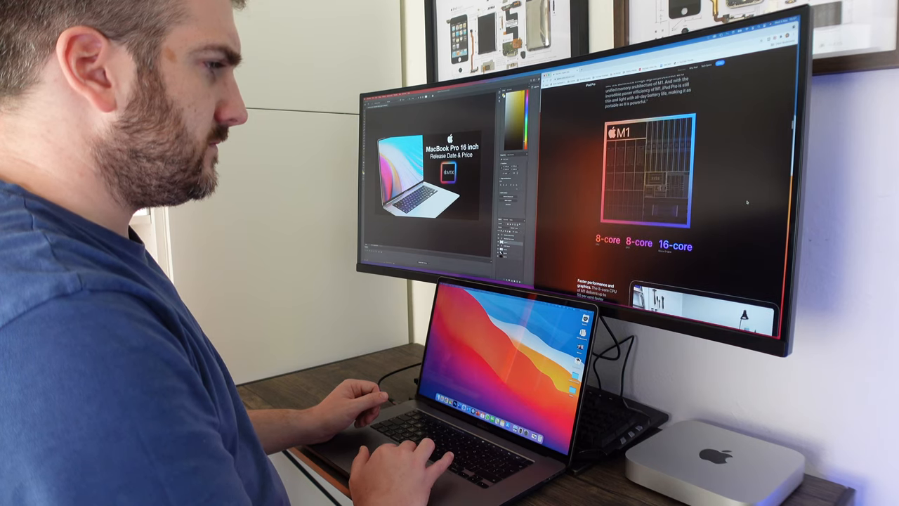